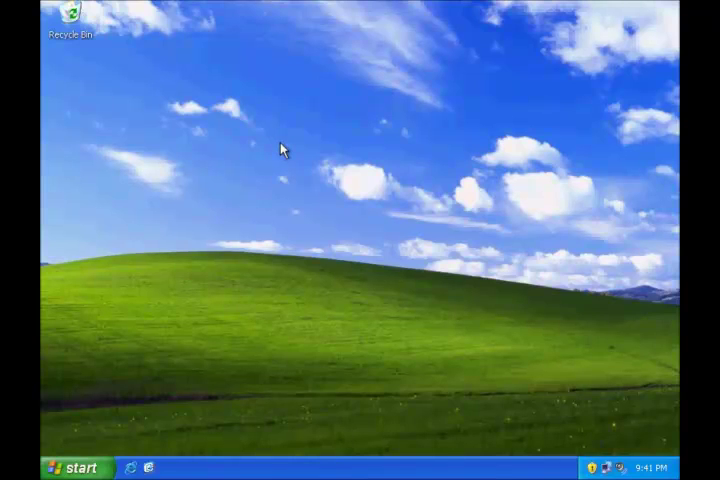
pyautogui.moveTo(95, 467)
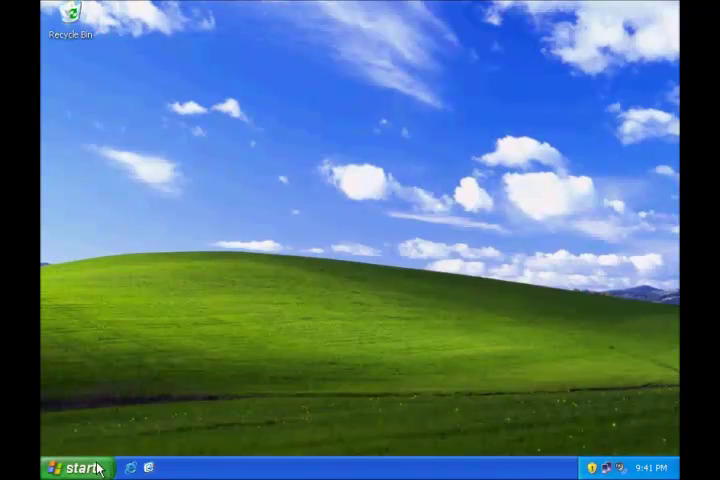
# Open Control Panel from the Start menu to reach Add or Remove Programs
pyautogui.click(72, 466)
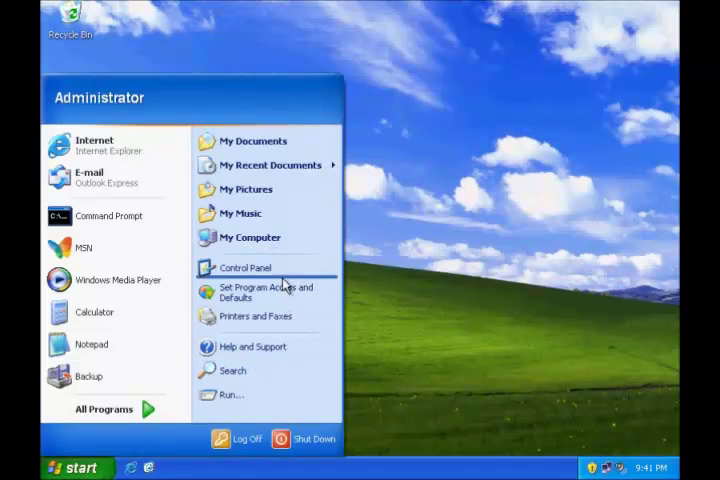
pyautogui.click(244, 267)
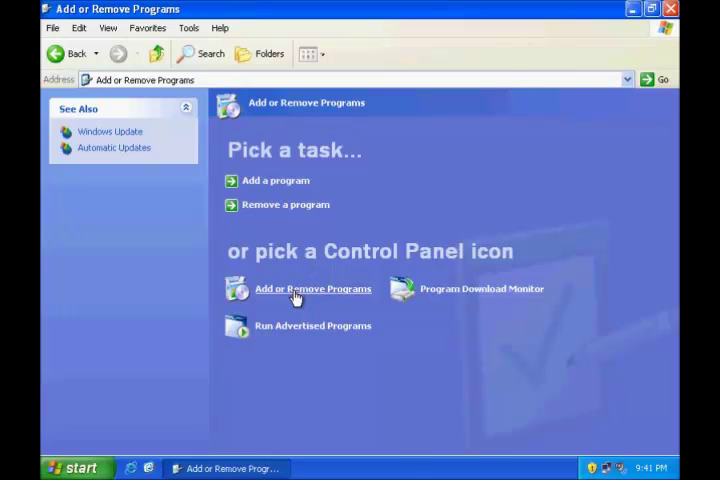
# Open Add or Remove Programs to list the installed programs
pyautogui.click(312, 288)
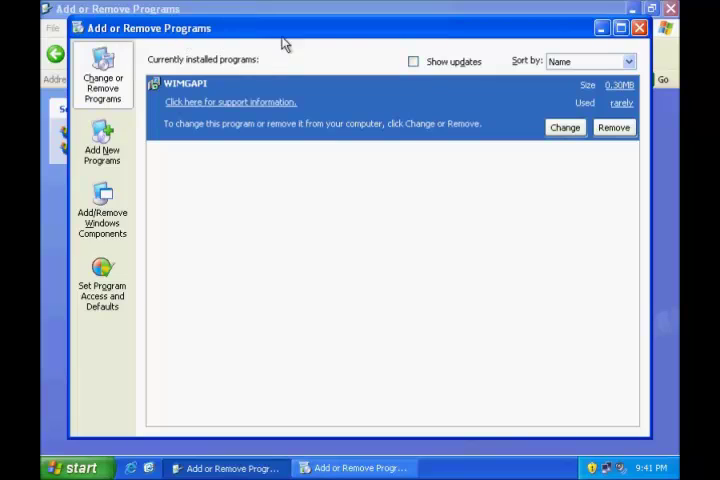
pyautogui.moveTo(413, 38)
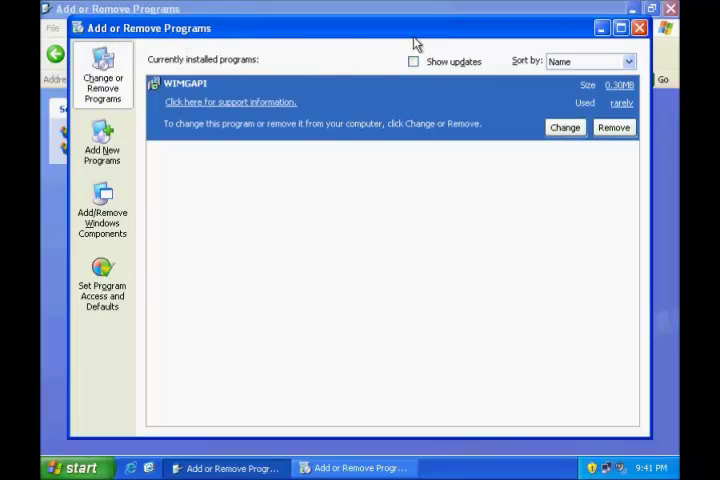
pyautogui.moveTo(320, 63)
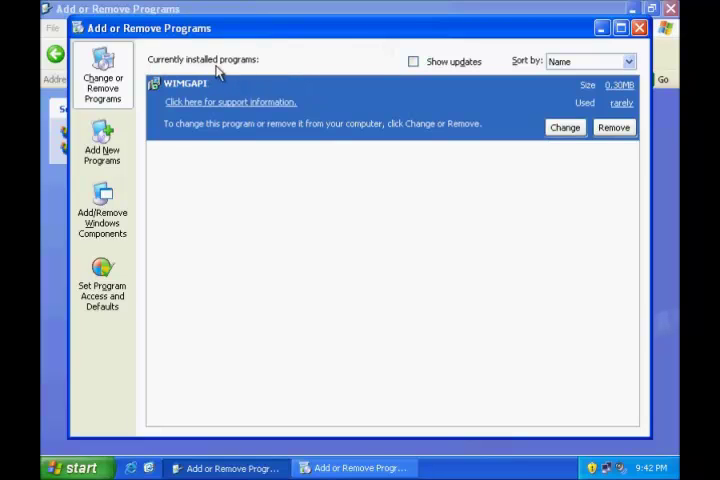
pyautogui.moveTo(311, 362)
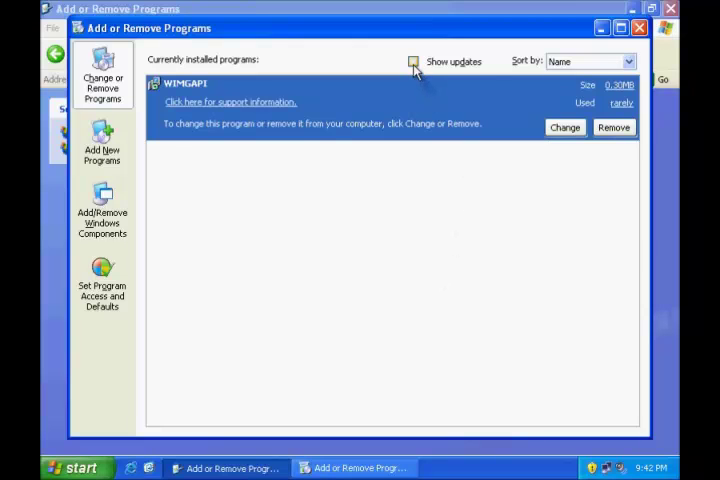
# Tick Show updates so the five Windows XP security updates appear under WIMGAPI
pyautogui.click(413, 61)
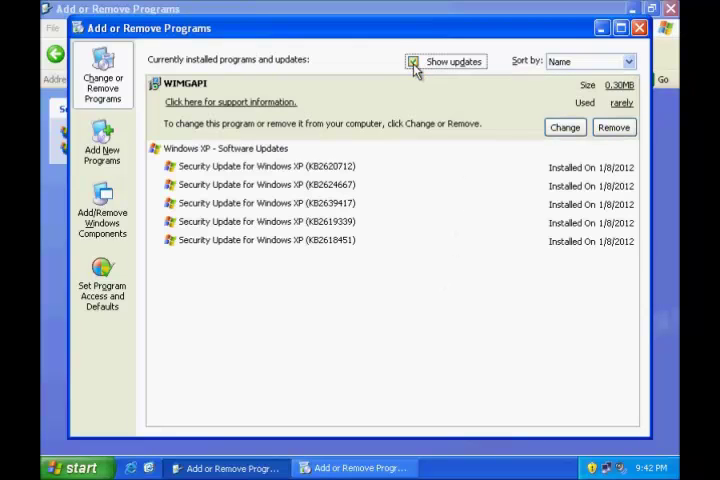
pyautogui.click(415, 61)
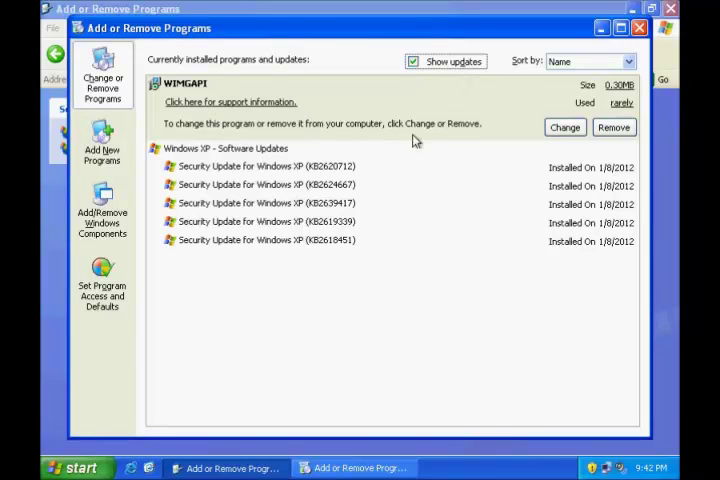
pyautogui.moveTo(345, 245)
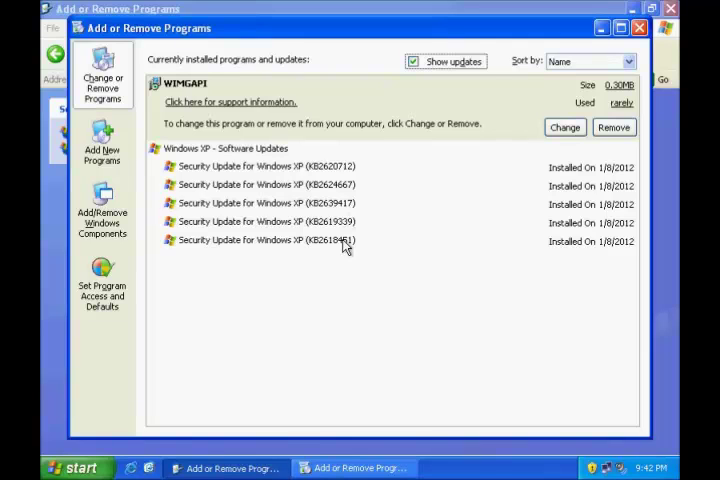
pyautogui.moveTo(430, 142)
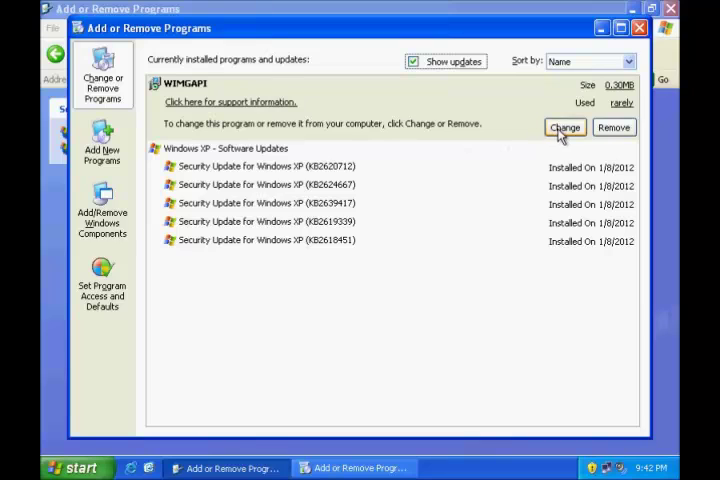
pyautogui.moveTo(614, 127)
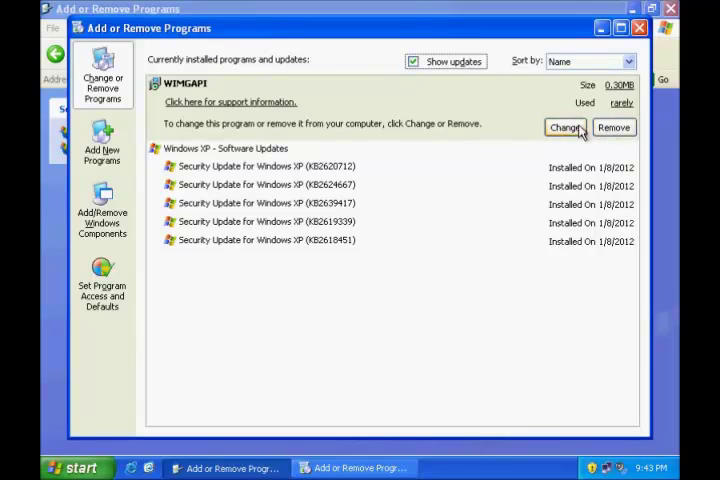
pyautogui.moveTo(101, 214)
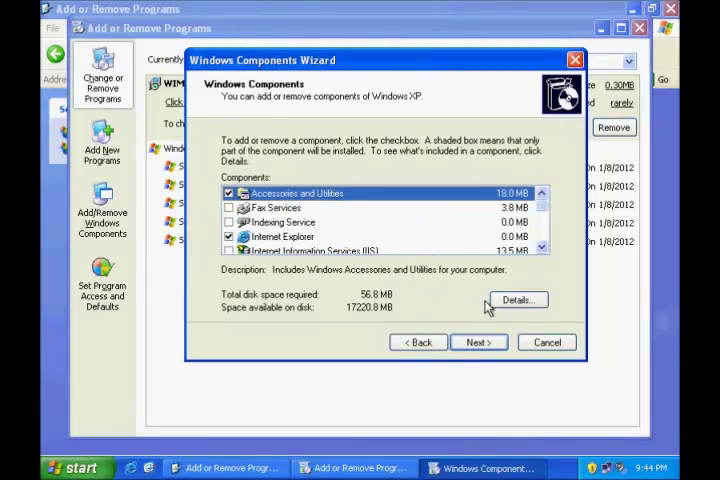
pyautogui.click(516, 299)
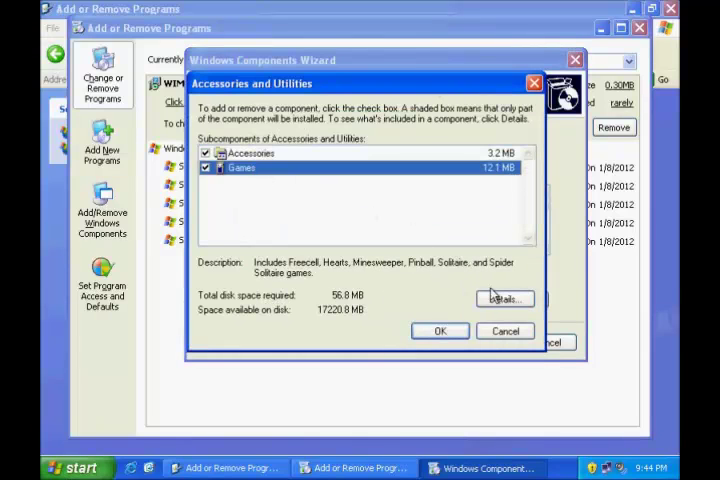
pyautogui.click(507, 298)
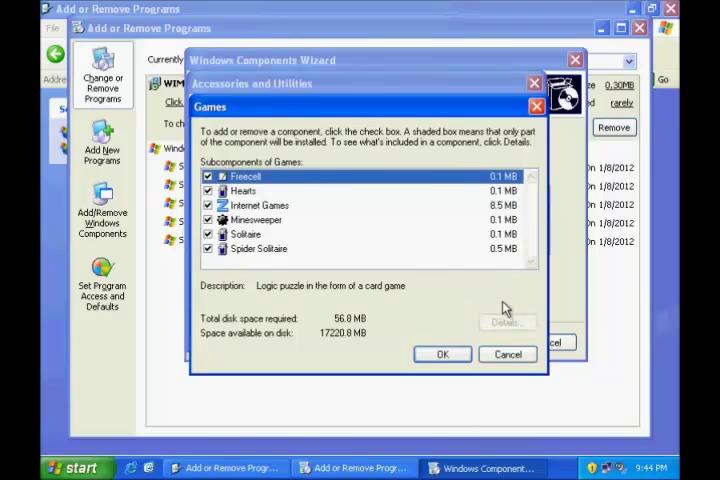
pyautogui.click(442, 354)
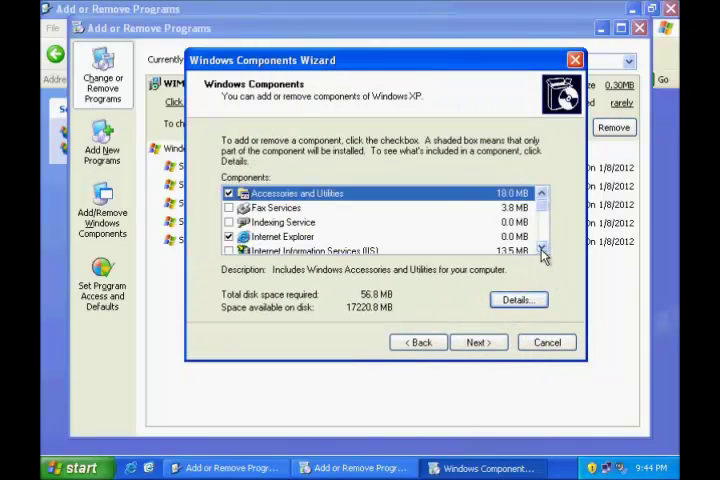
# Uncheck Windows Messenger in the Components Wizard and finish the removal
pyautogui.click(544, 249)
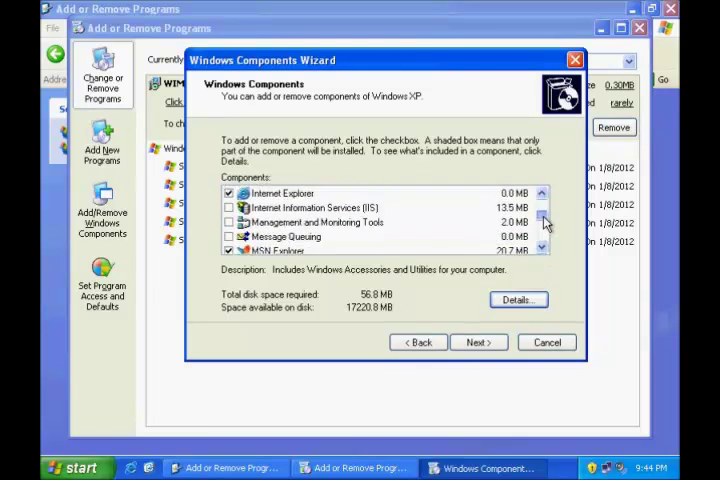
pyautogui.scroll(-3)
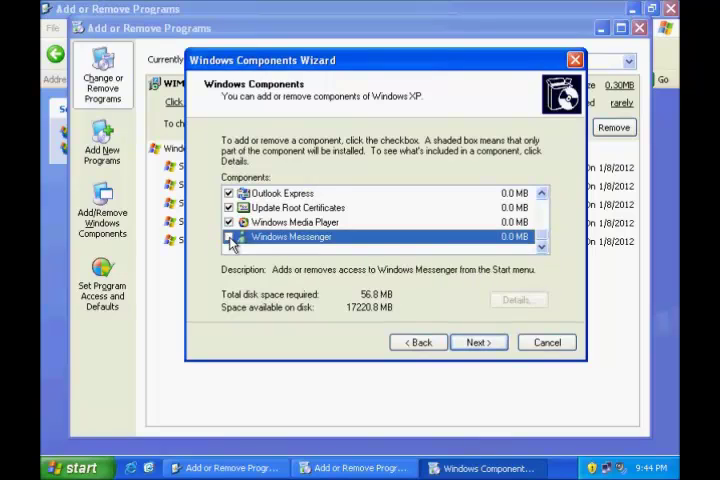
pyautogui.click(229, 236)
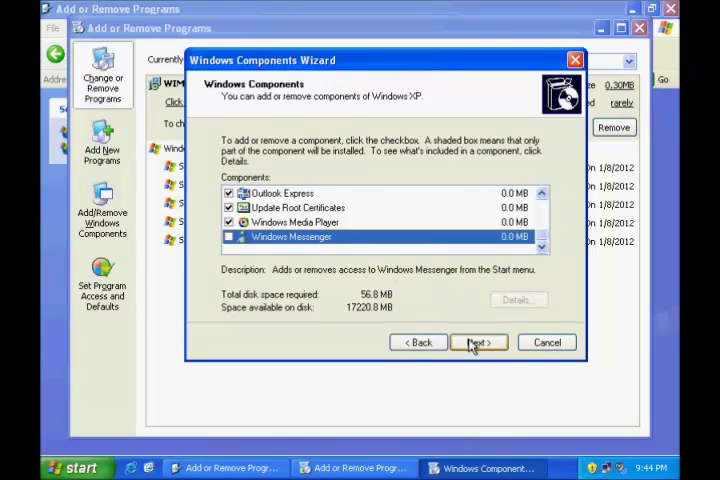
pyautogui.click(478, 342)
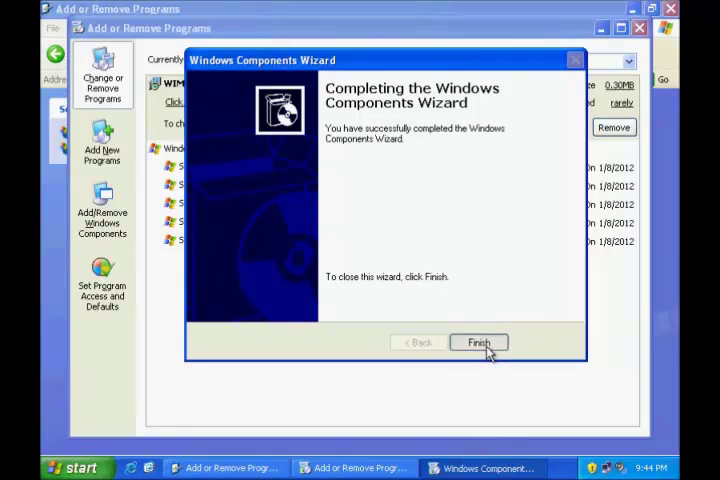
pyautogui.click(478, 342)
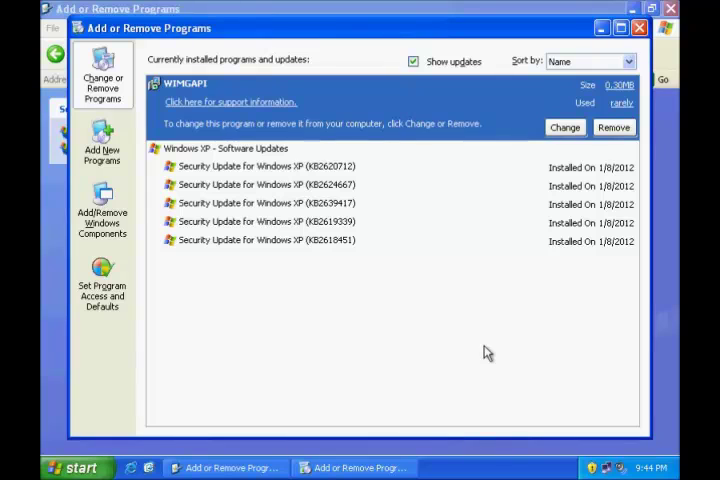
pyautogui.moveTo(102, 222)
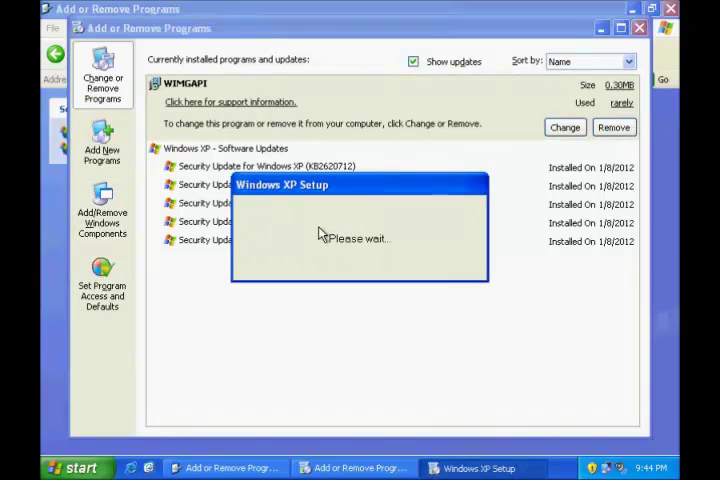
pyautogui.moveTo(357, 224)
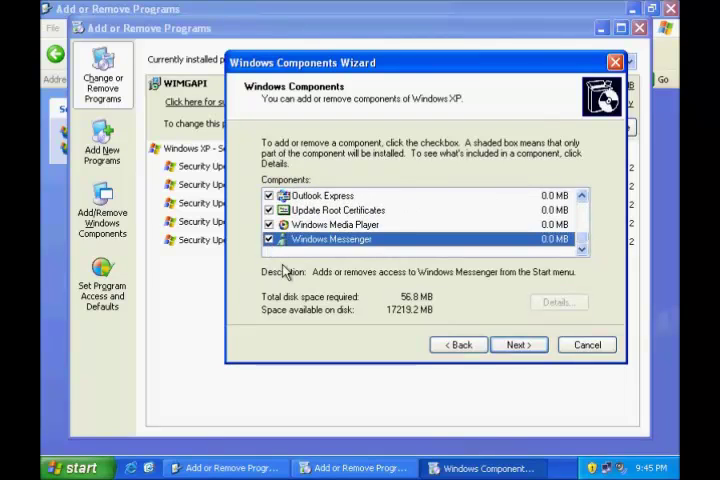
# Apply the re-checked Windows Messenger component and finish the wizard
pyautogui.click(518, 344)
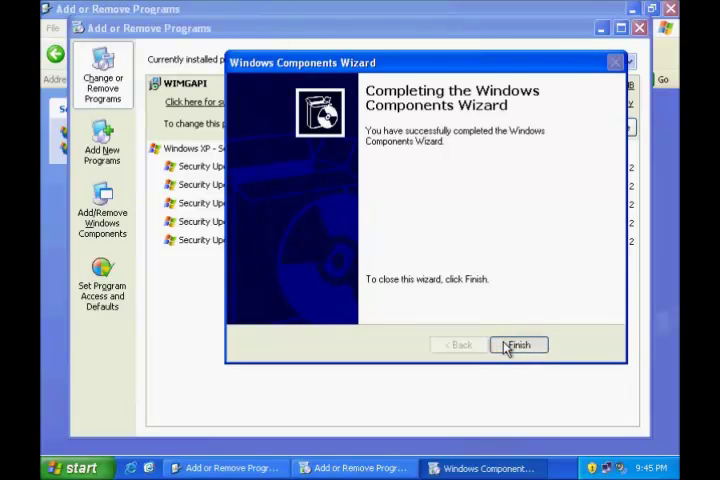
pyautogui.click(518, 344)
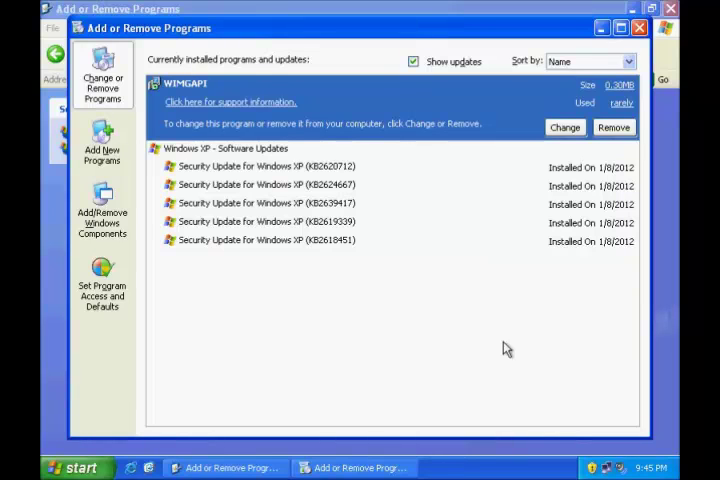
pyautogui.moveTo(480, 176)
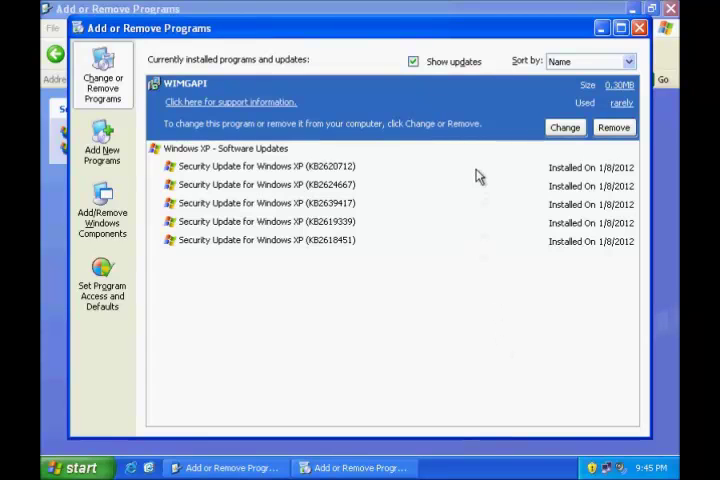